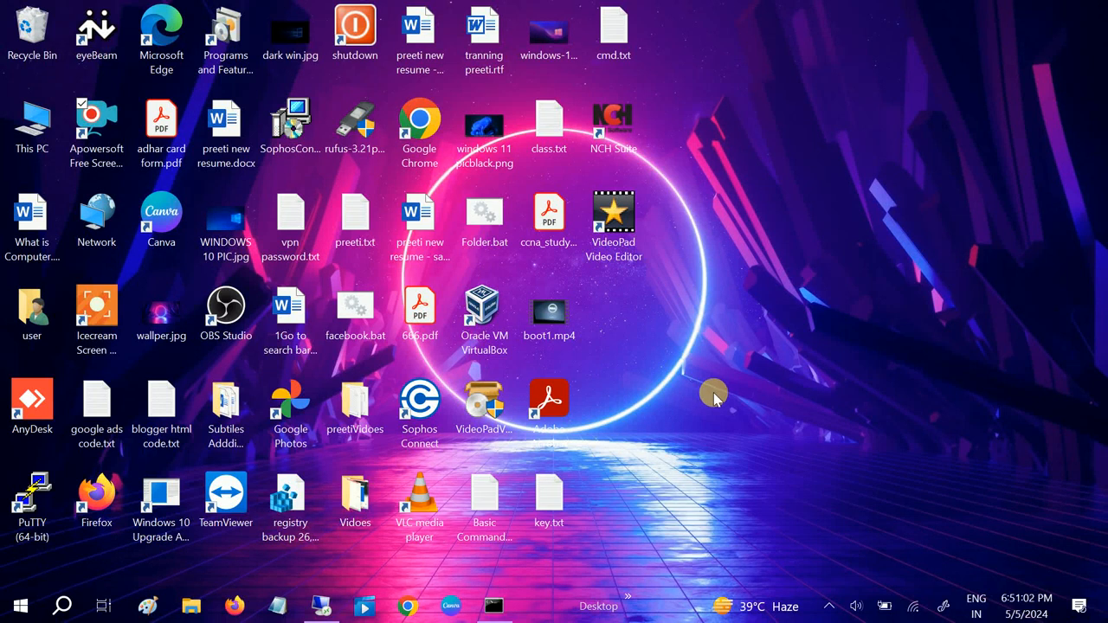
Step: Launch Windows Settings from the Start menu so its home page of categories appears
click(549, 312)
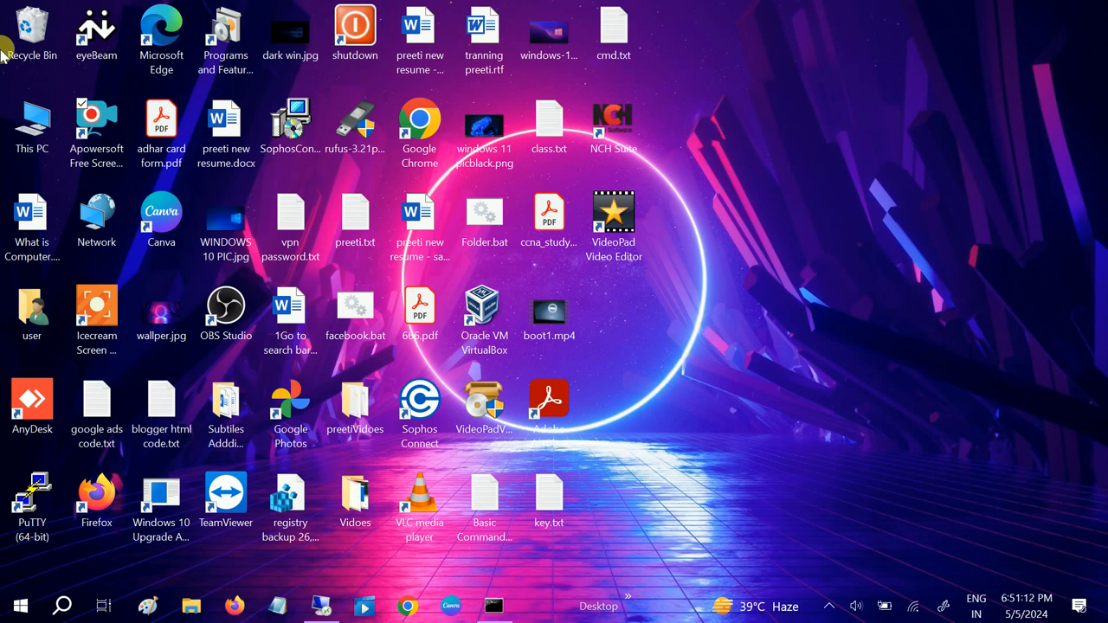
mouse_move(734, 201)
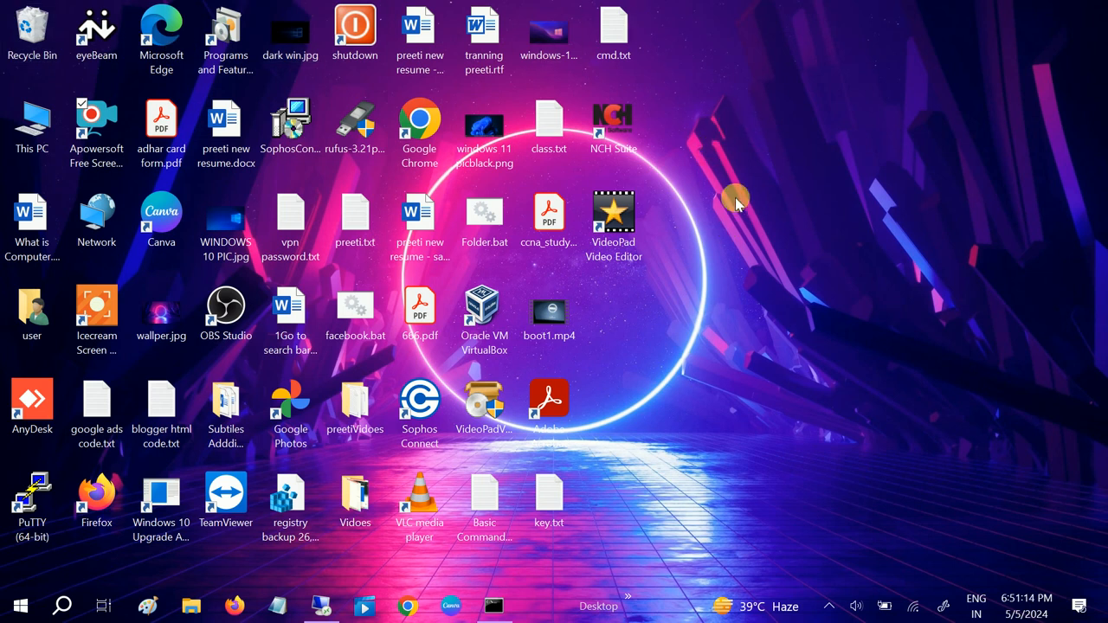
mouse_move(741, 165)
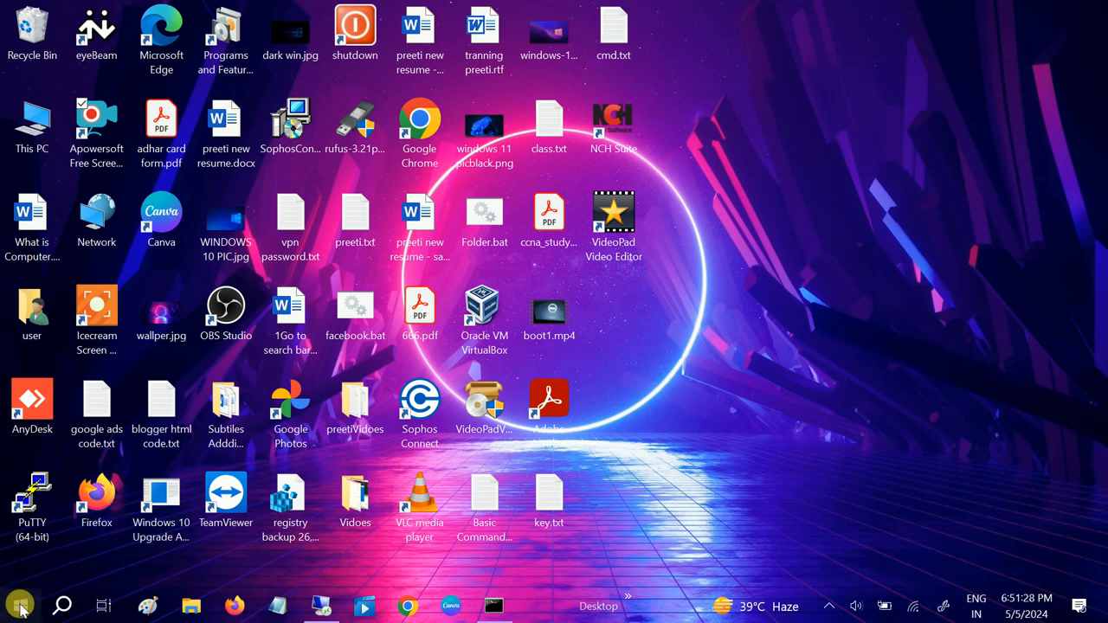
click(21, 606)
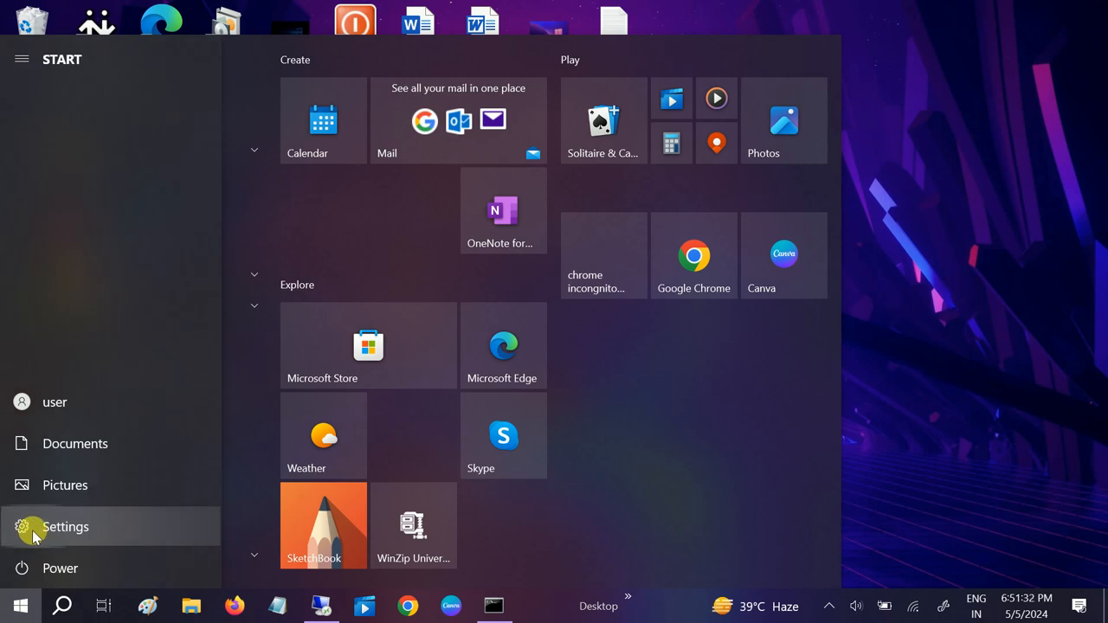
click(66, 526)
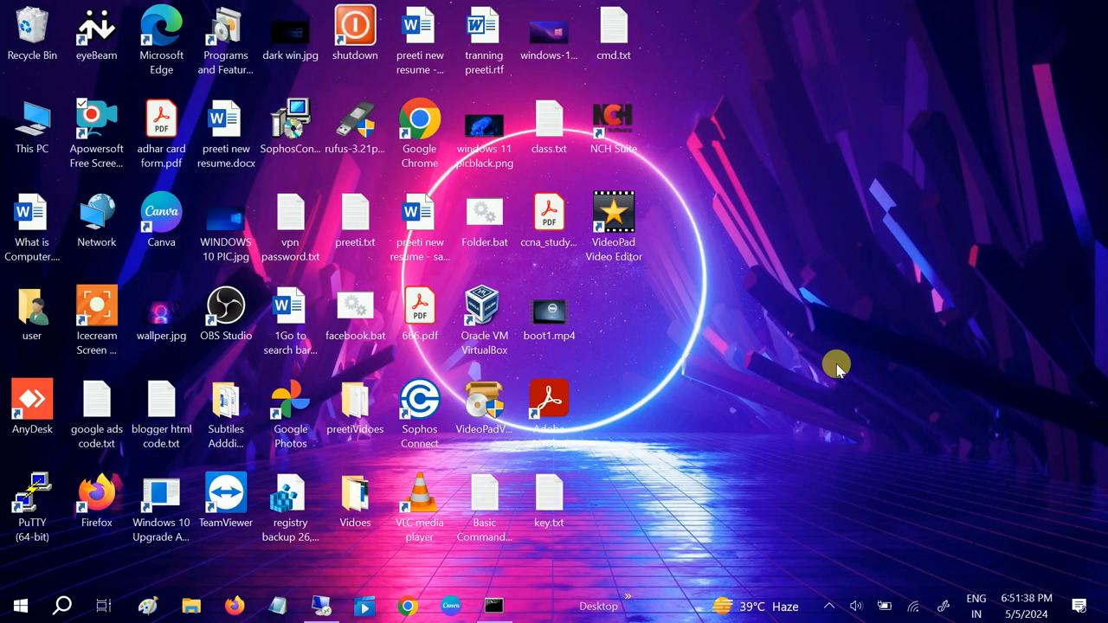
click(537, 606)
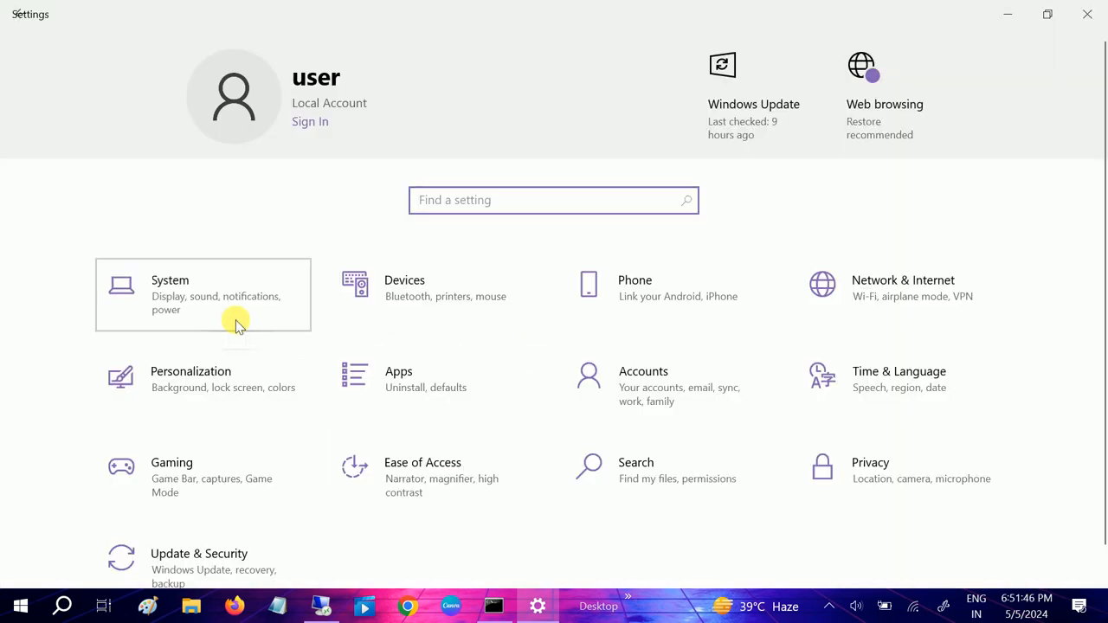
Step: Go to System > Display and scroll to the Display orientation option showing Landscape
click(169, 281)
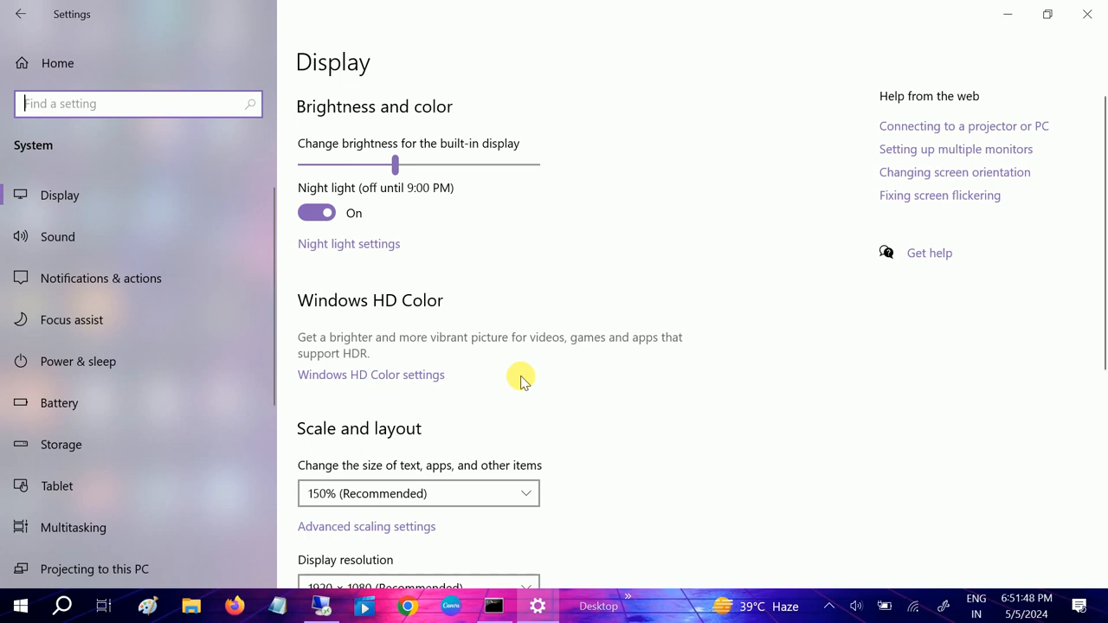
scroll(down, 3)
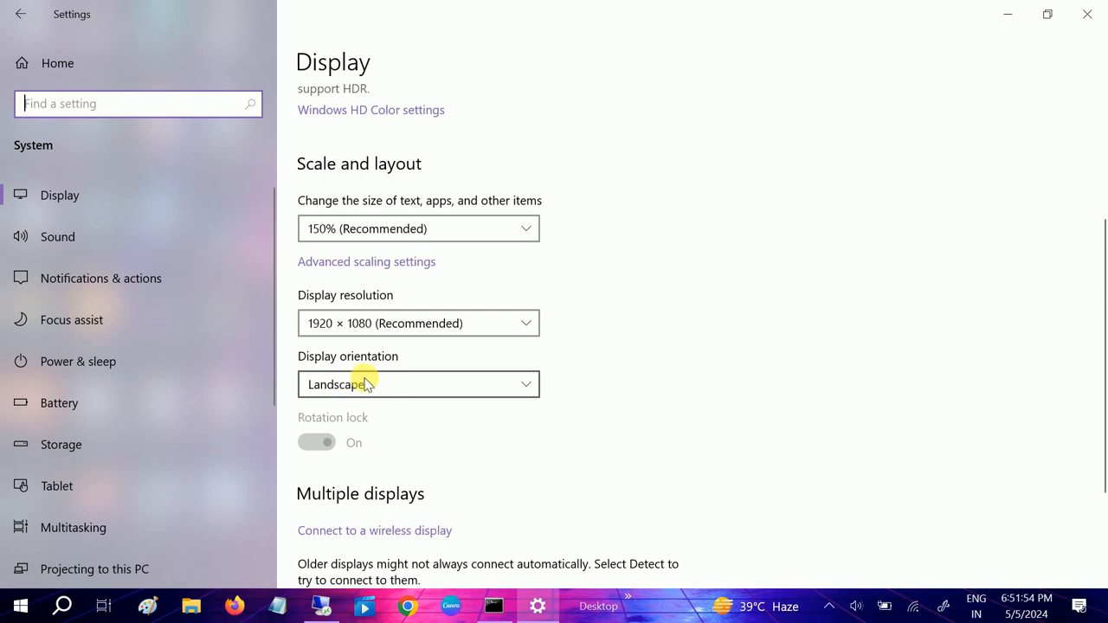
click(418, 384)
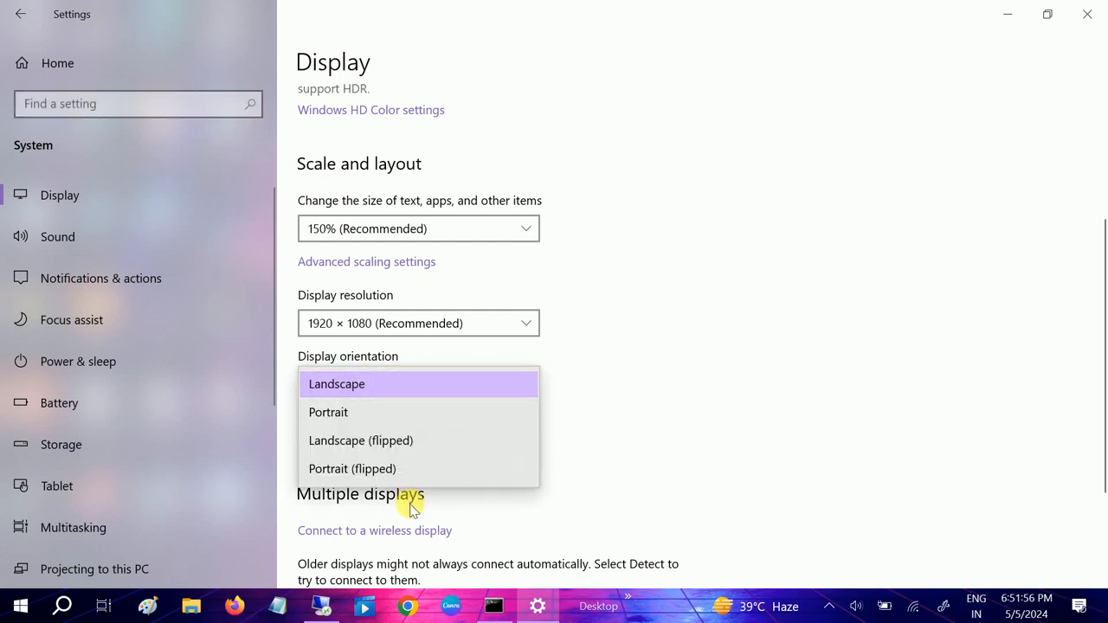
mouse_move(450, 448)
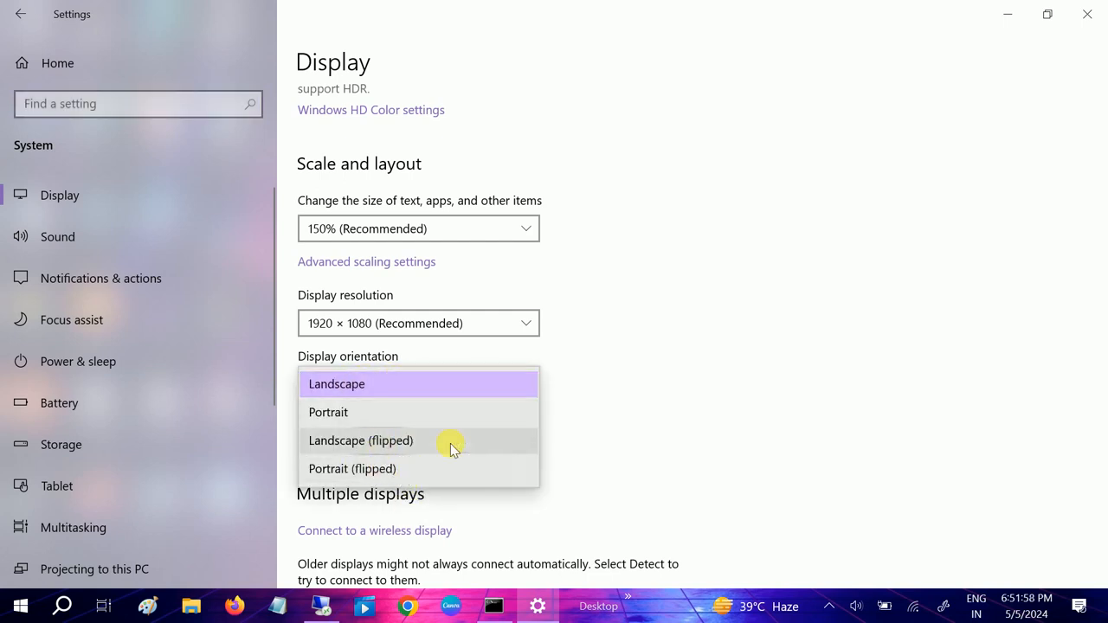
mouse_move(430, 443)
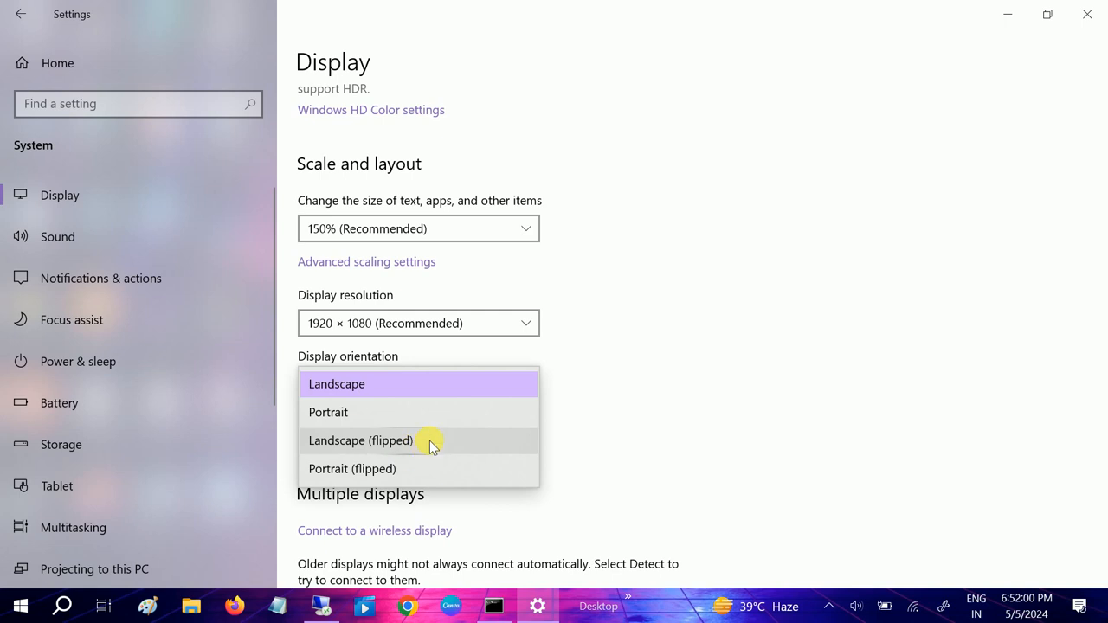
mouse_move(422, 450)
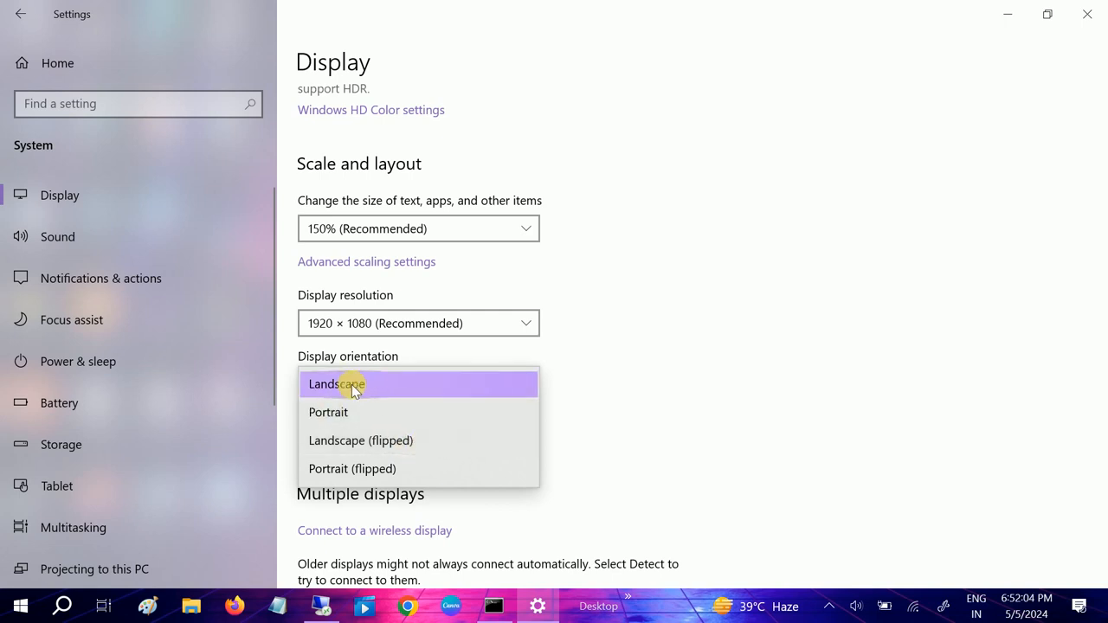
click(336, 384)
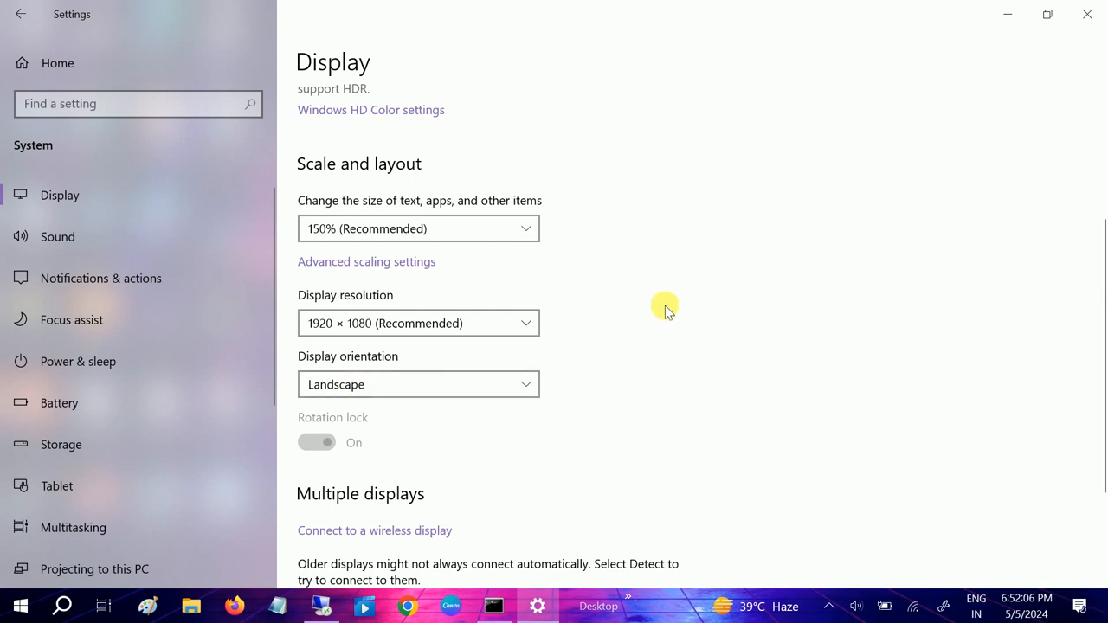
scroll(up, 3)
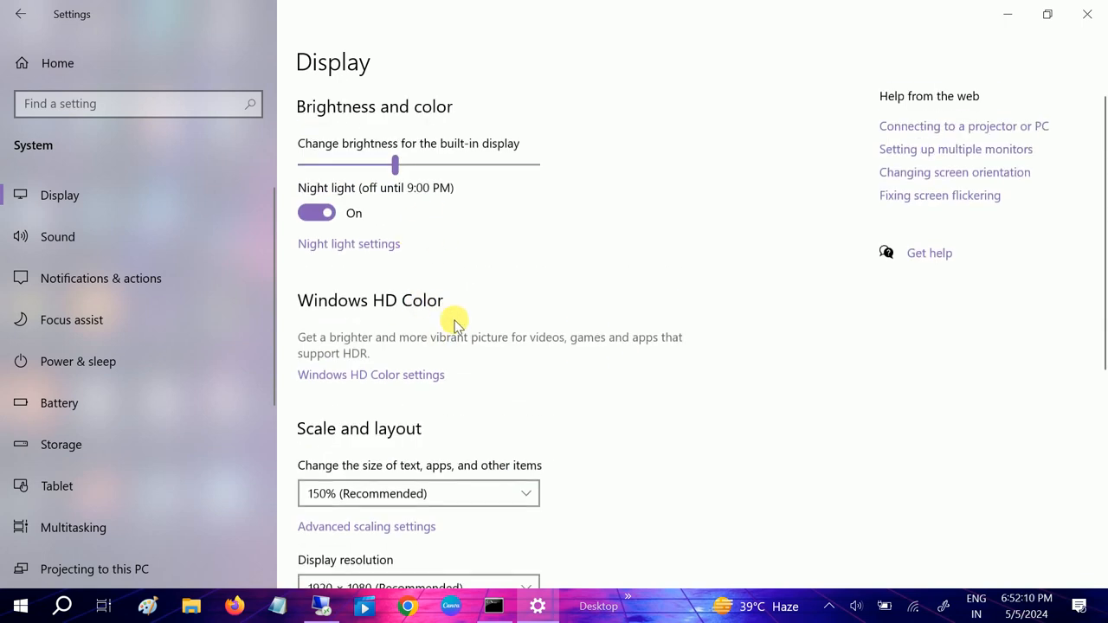
scroll(down, 3)
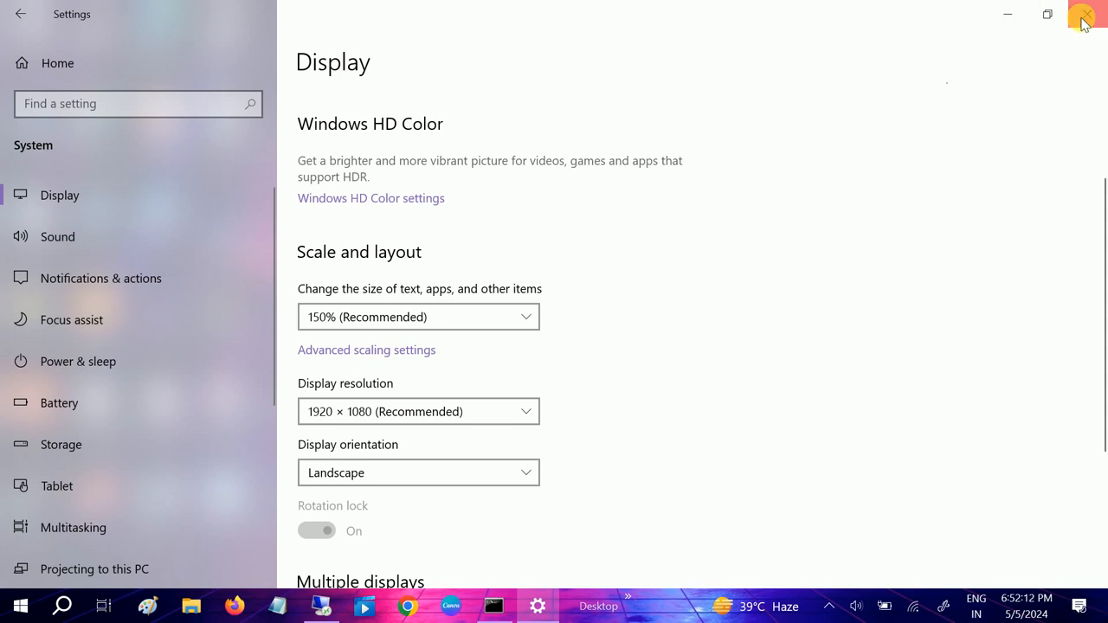